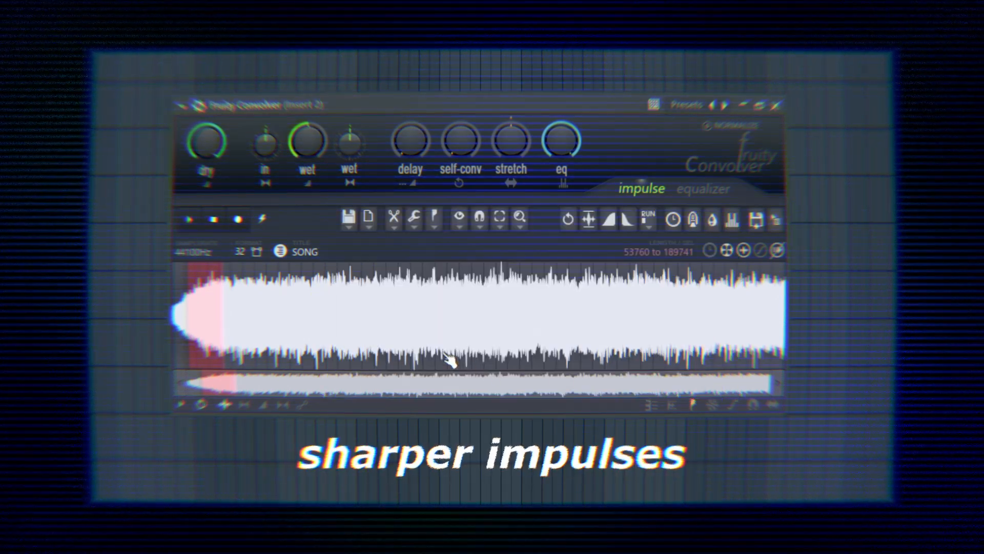
Run the impulse toolbar's script menu and reach the Kallyn group listing PuriFIR and Smeared Impulse
left_click(457, 331)
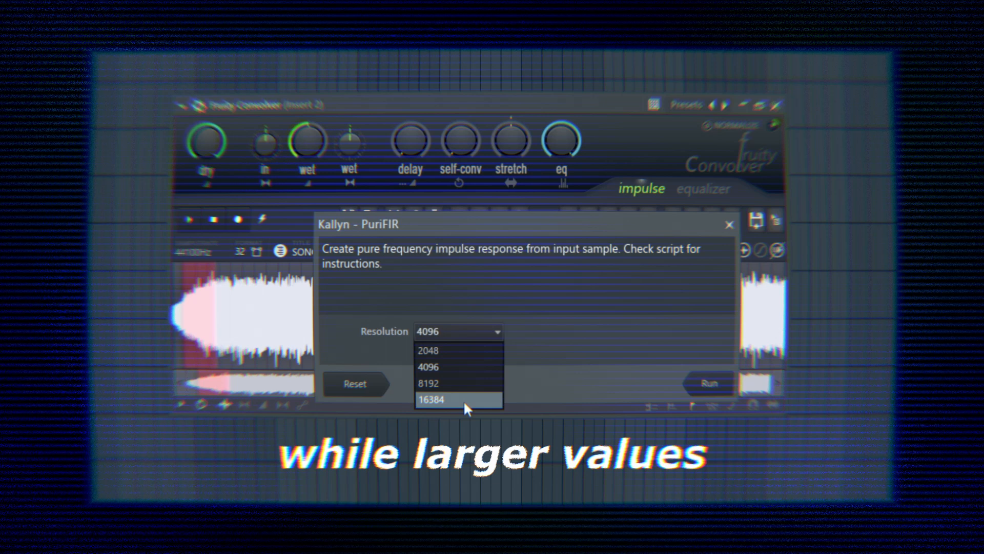
left_click(431, 400)
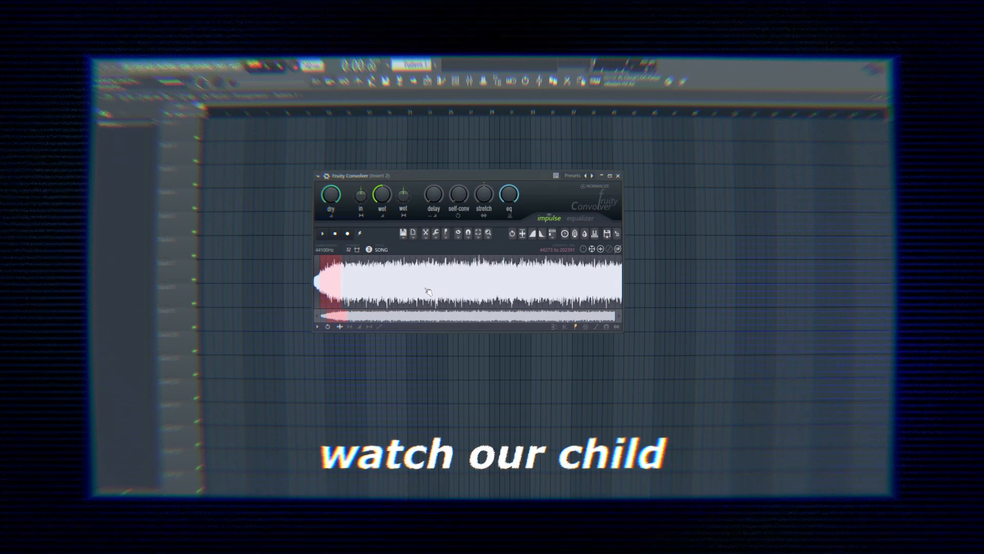
left_click(659, 226)
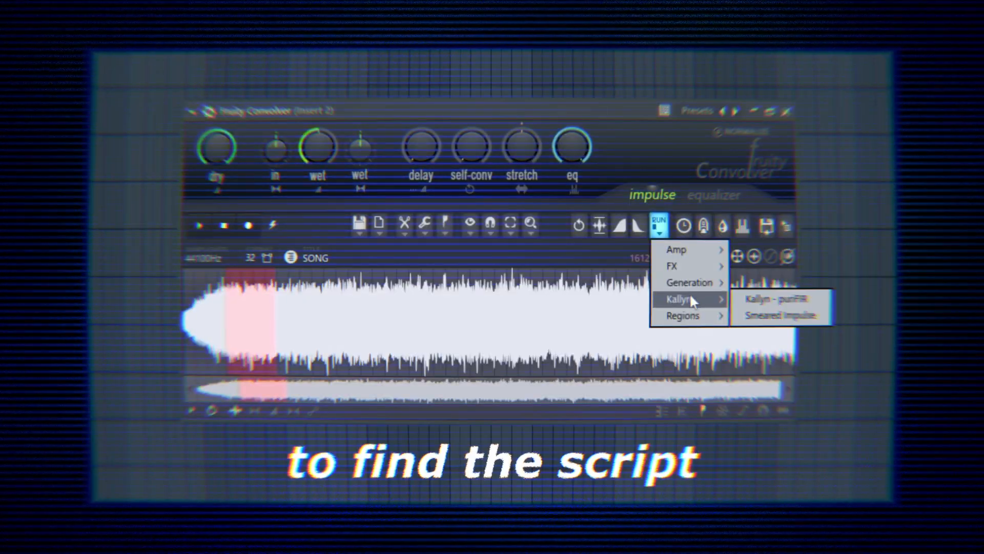